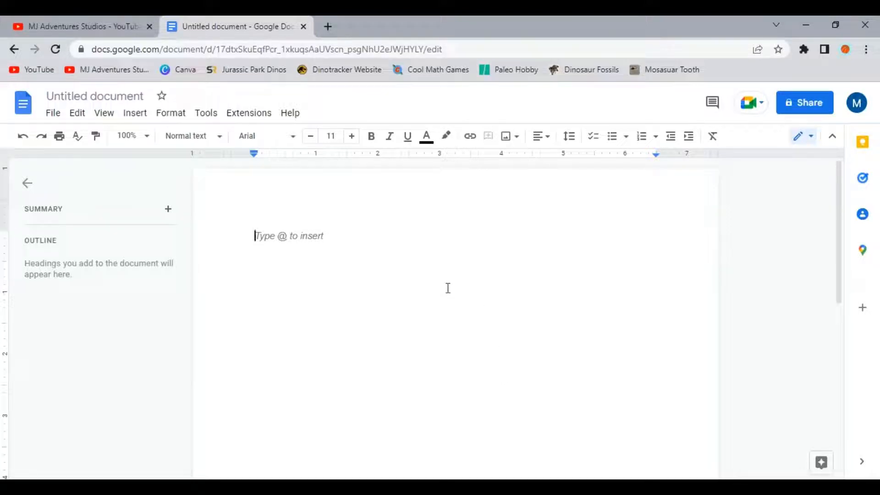
mouse_move(501, 252)
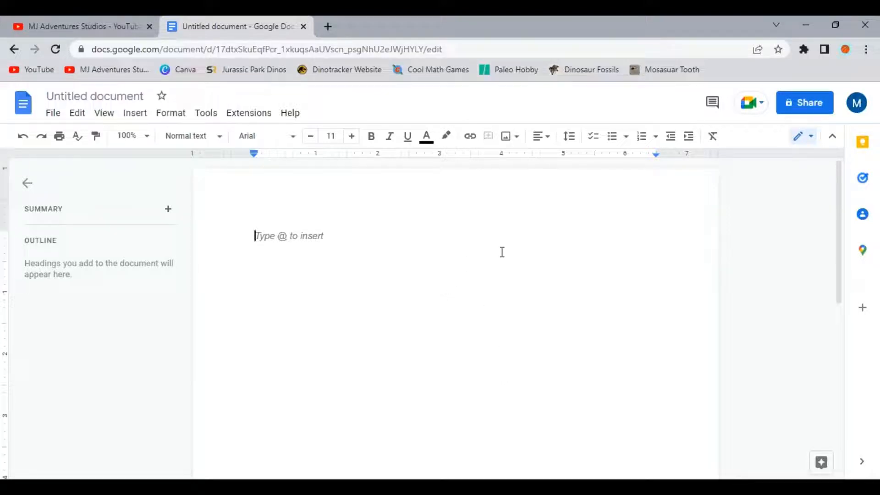
mouse_move(512, 324)
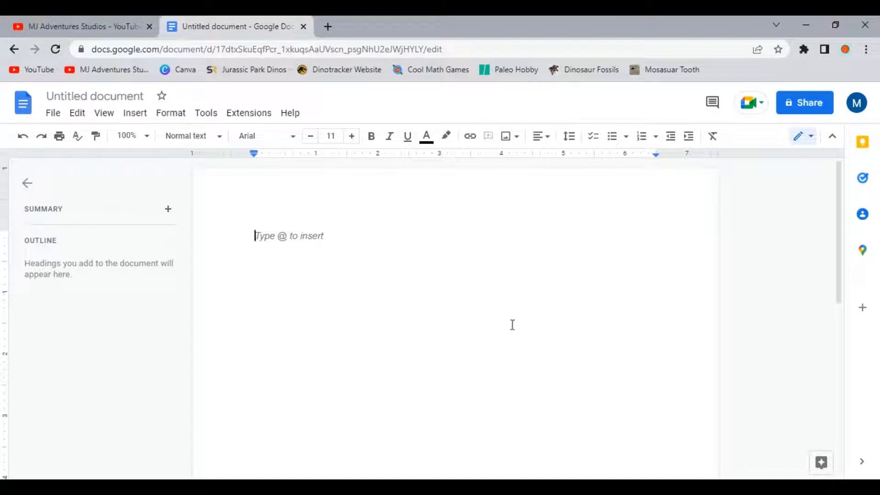
mouse_move(473, 242)
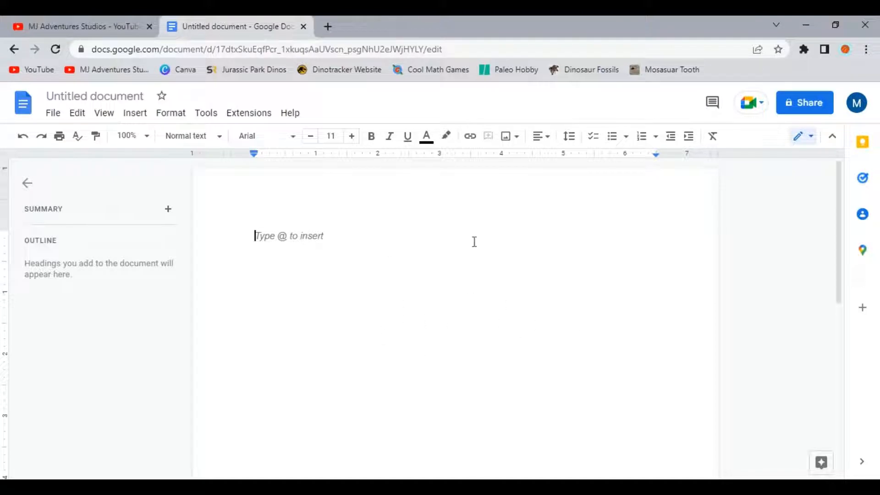
mouse_move(468, 328)
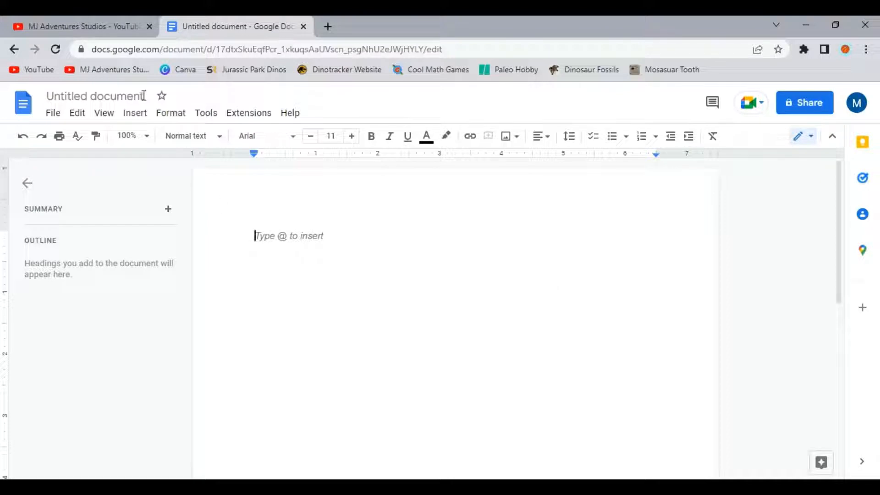
Step: Insert the blue stock-market meme image at the top of the blank document
click(134, 112)
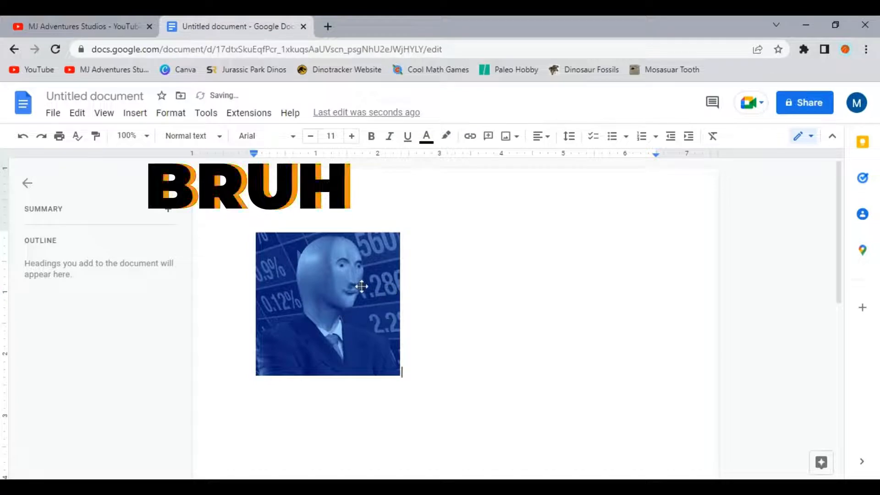
Step: Set the meme image's wrapping to 'In front of text' and shift it to the left edge
click(328, 303)
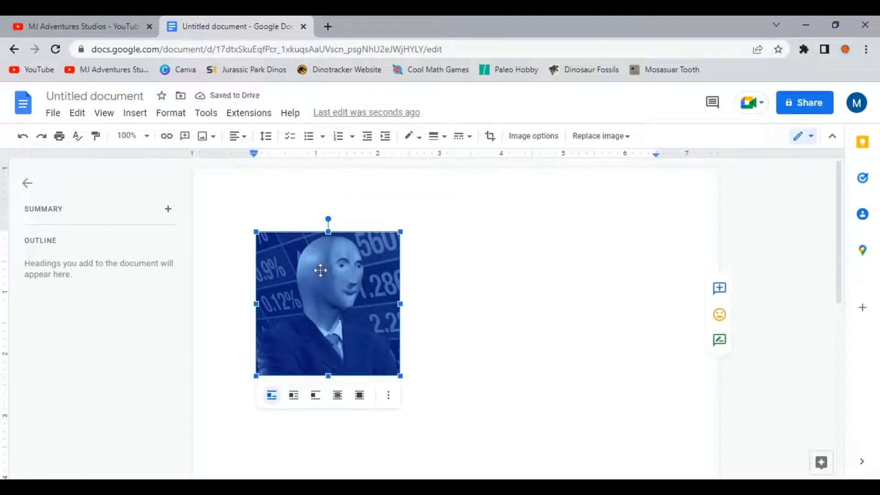
mouse_move(373, 280)
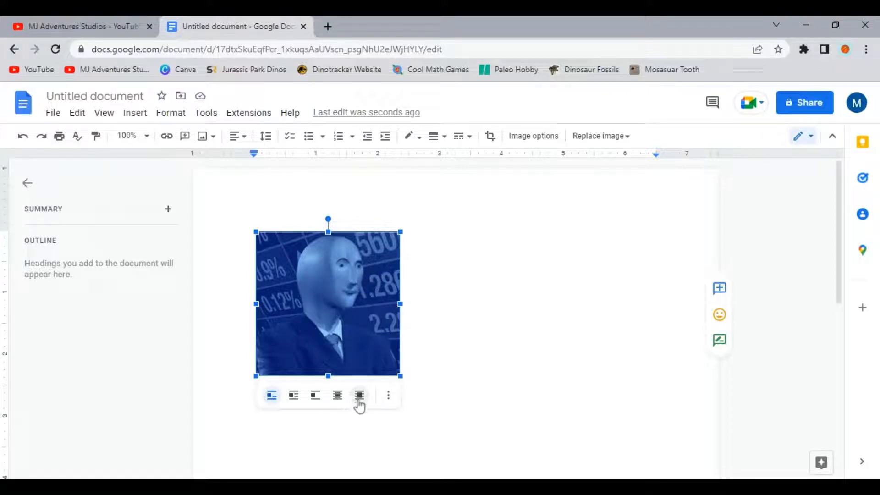
click(358, 396)
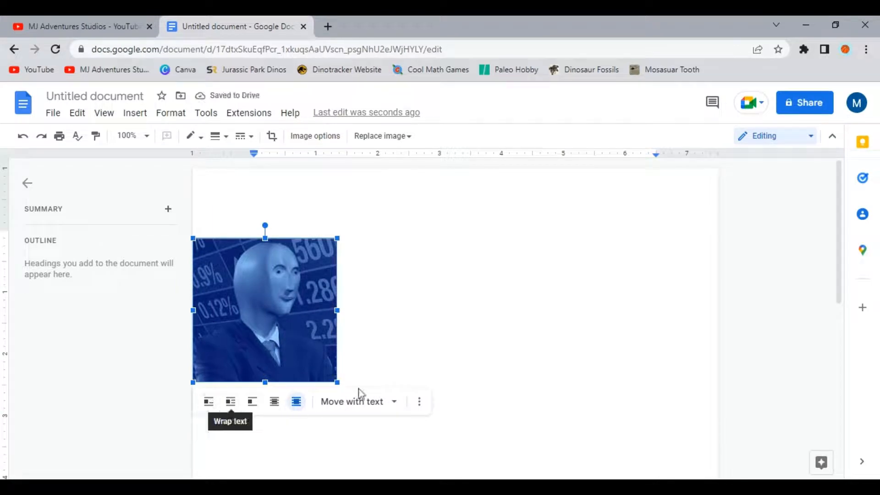
Step: Set the image to 'Fix position on page' in the Position section of image options
click(420, 402)
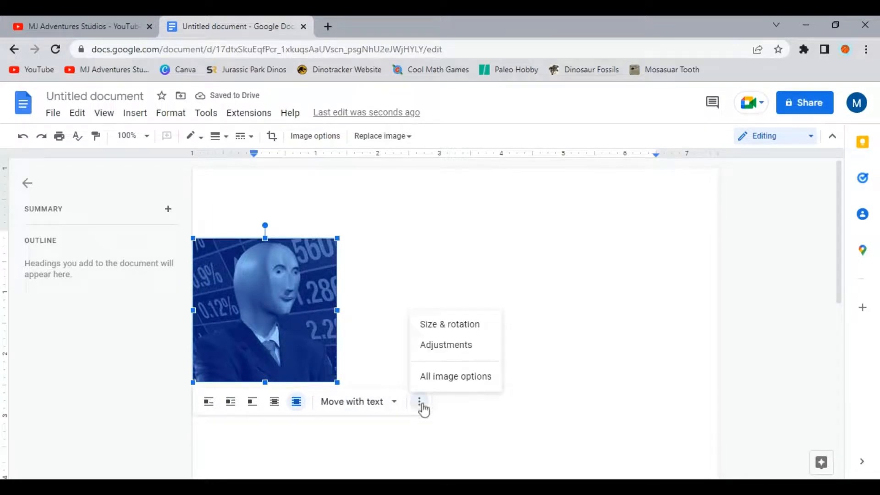
mouse_move(446, 345)
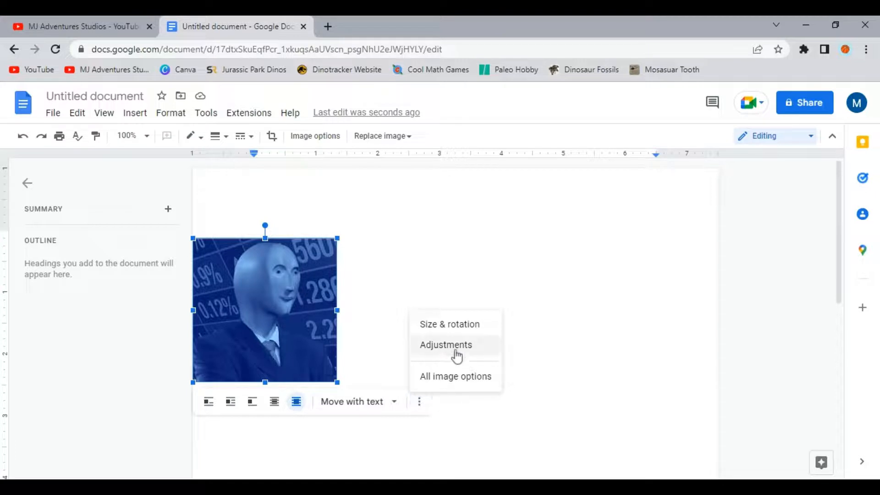
mouse_move(468, 387)
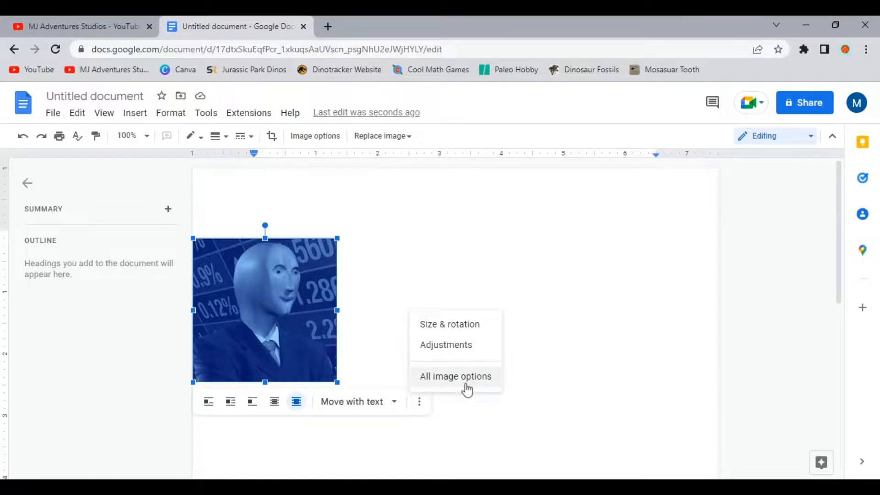
click(455, 376)
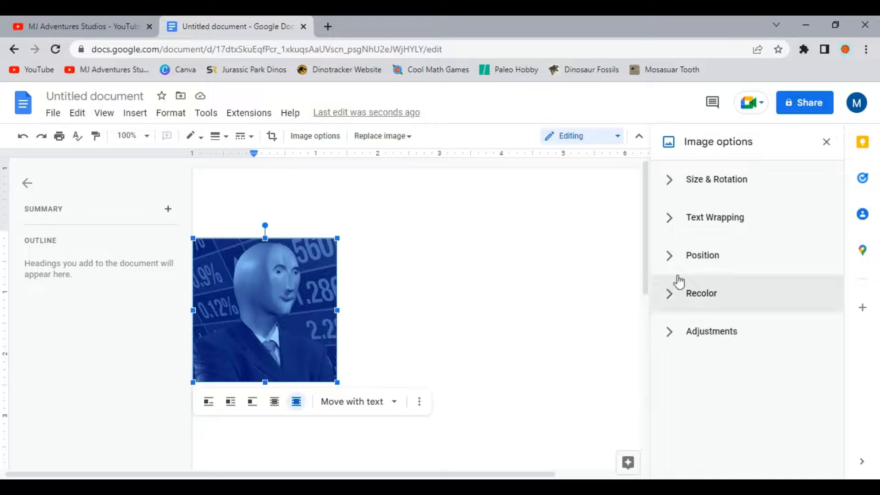
click(702, 255)
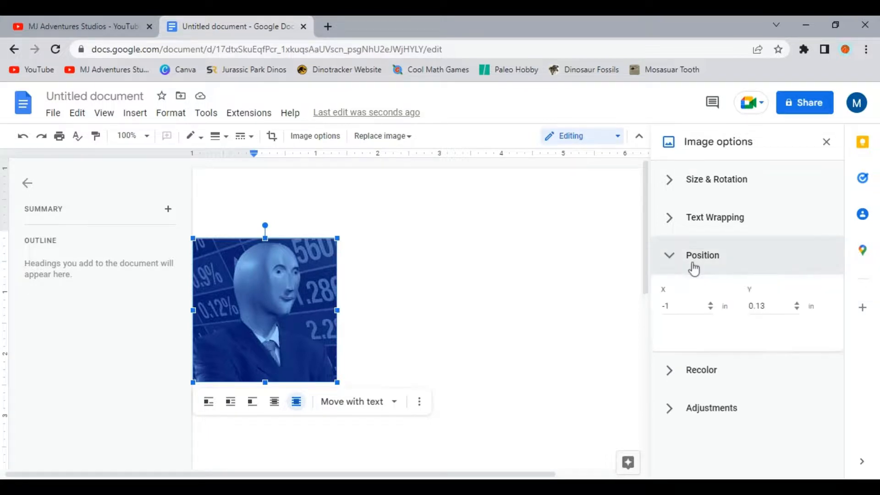
click(702, 255)
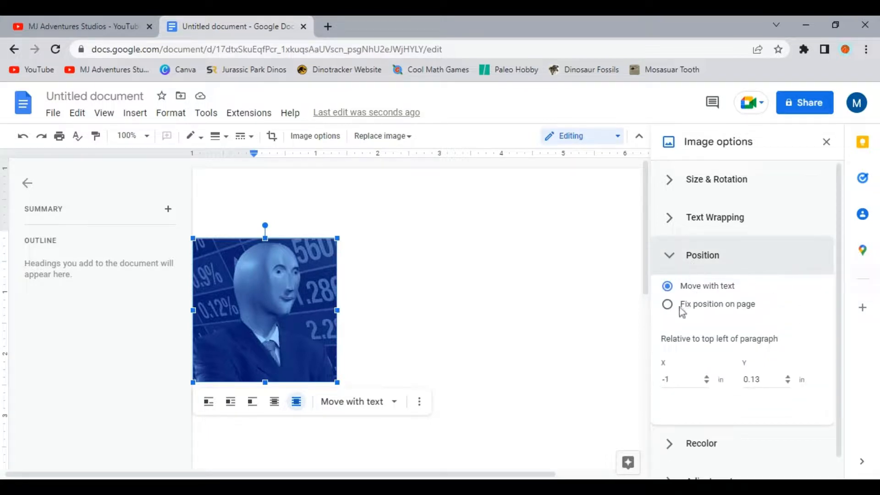
click(667, 303)
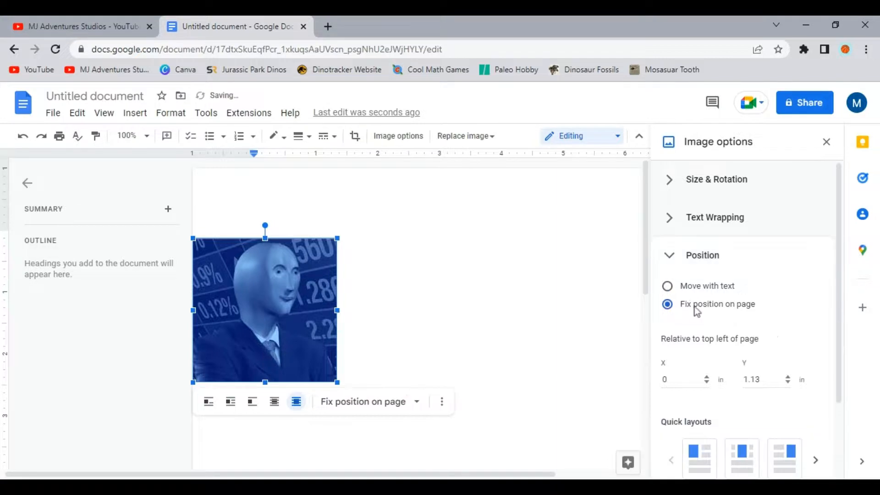
click(598, 257)
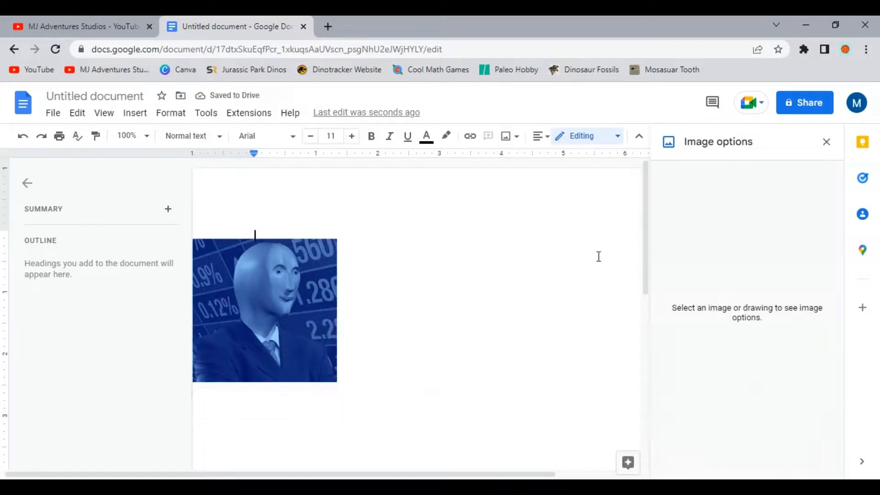
Step: Drag the meme image into the page's top-left corner, then deselect it
click(264, 311)
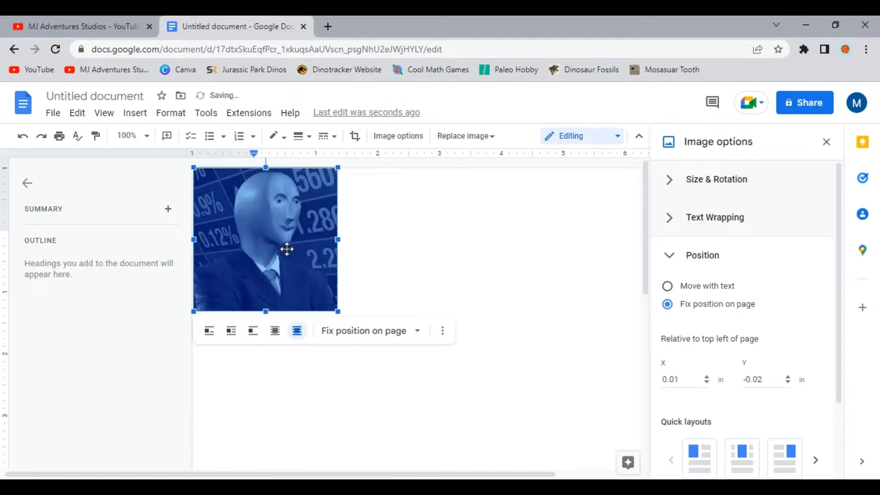
click(380, 174)
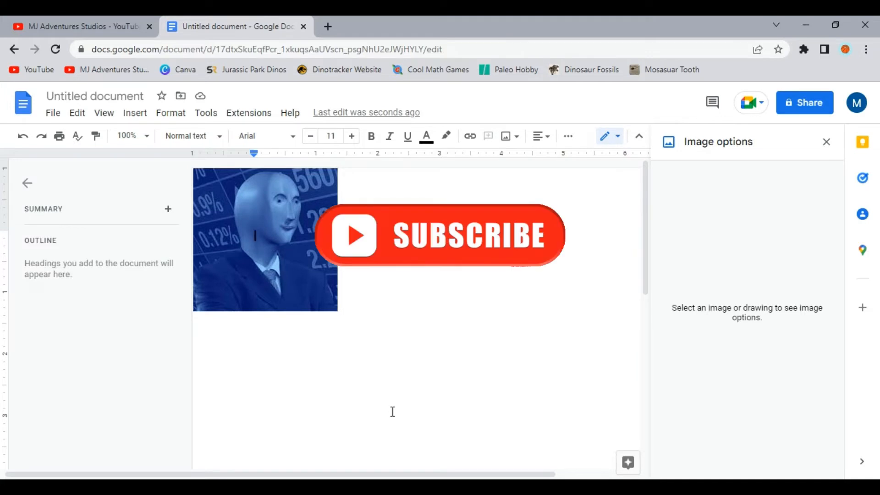
mouse_move(491, 449)
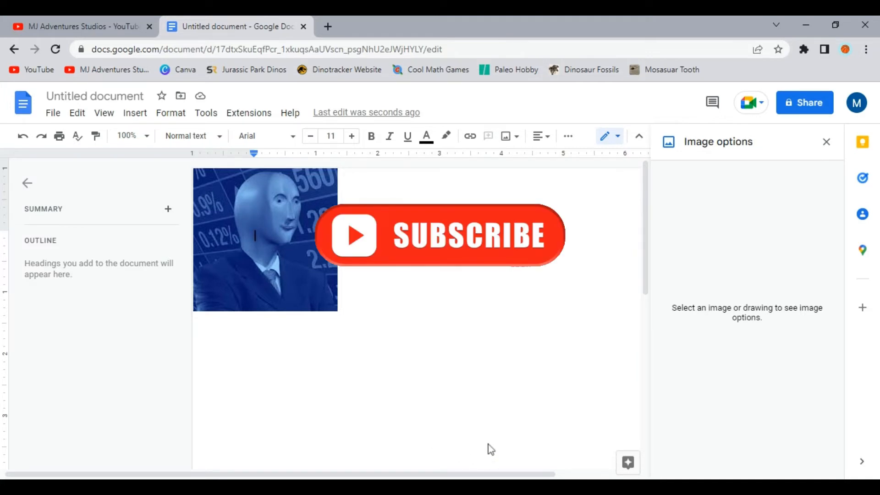